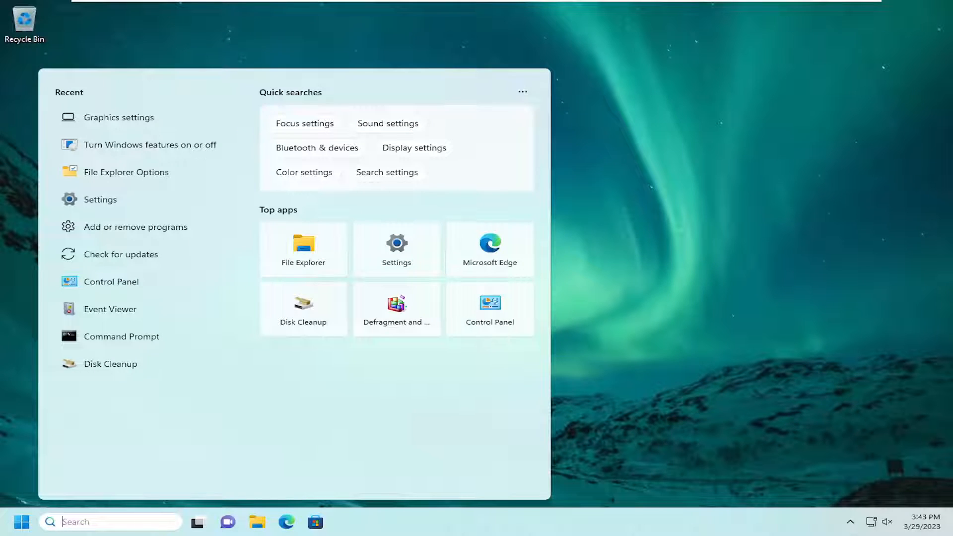
# - Uninstall the VMware SVGA 3D display adapter in Device Manager, then close it
pyautogui.write('device Manager')
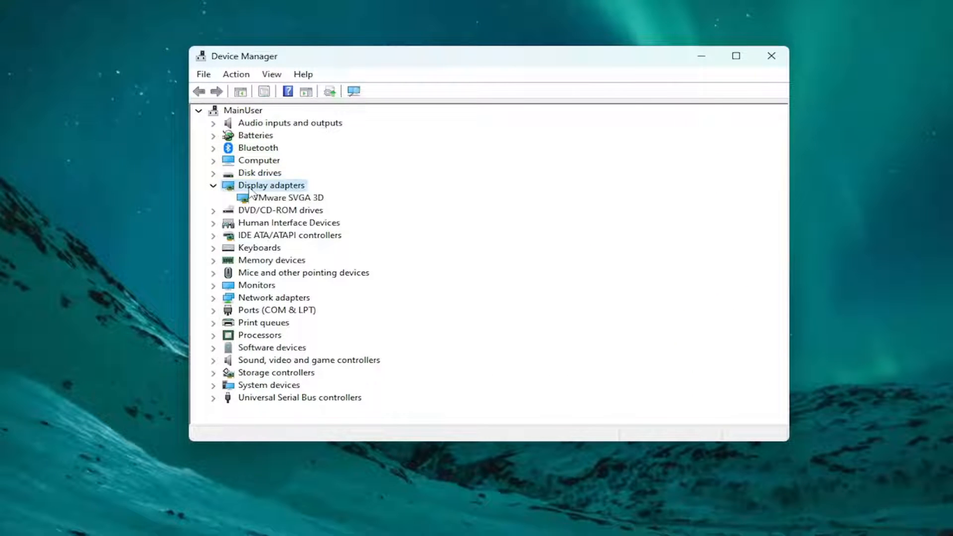
pyautogui.click(286, 197)
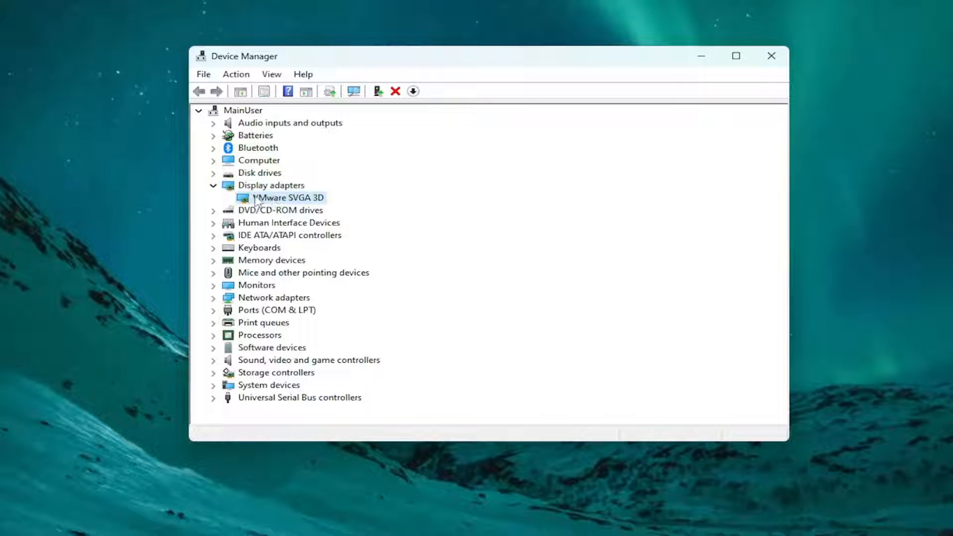
pyautogui.rightClick(280, 198)
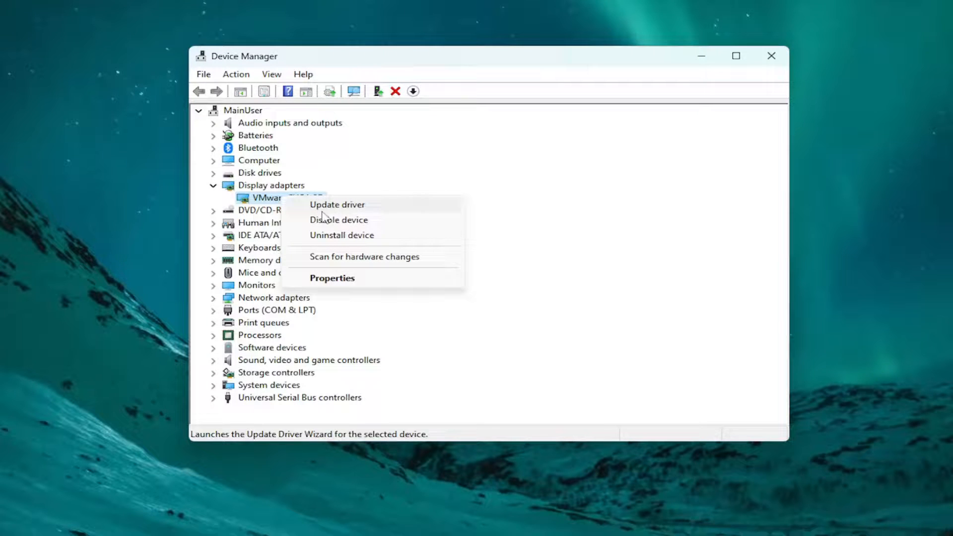
pyautogui.click(341, 235)
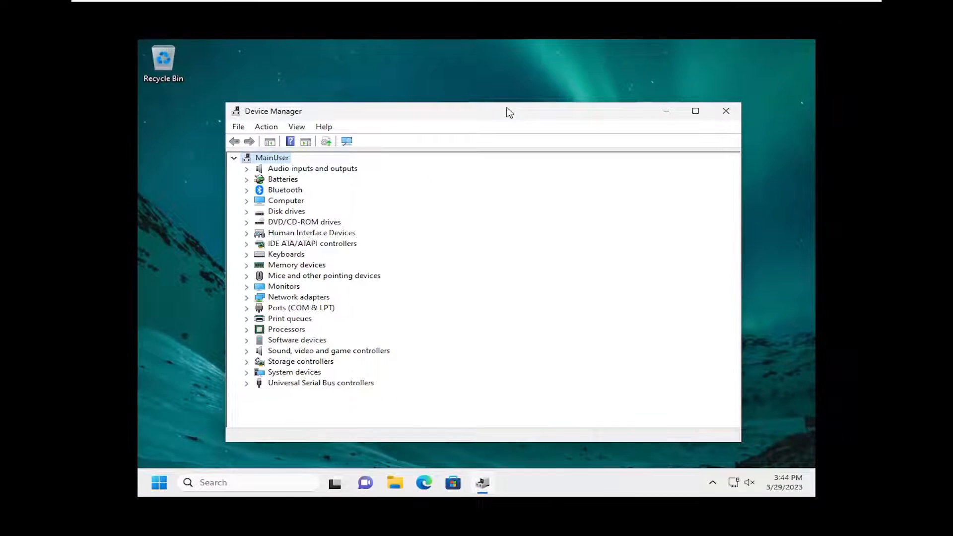
pyautogui.click(725, 111)
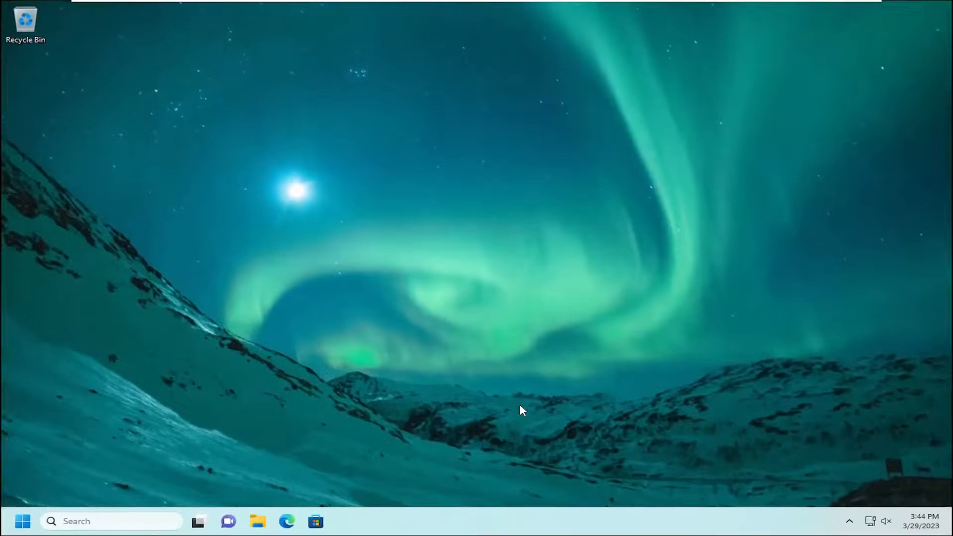
pyautogui.moveTo(544, 356)
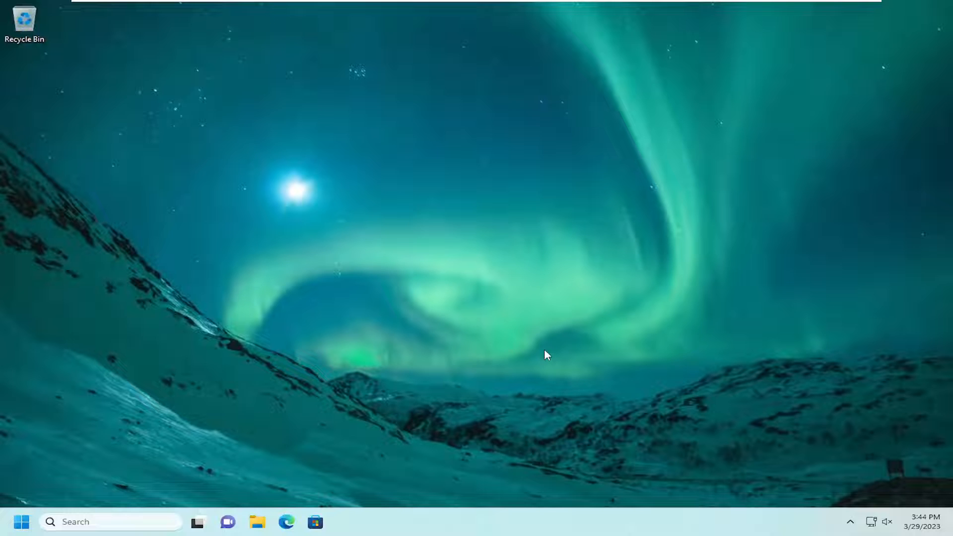
pyautogui.moveTo(534, 349)
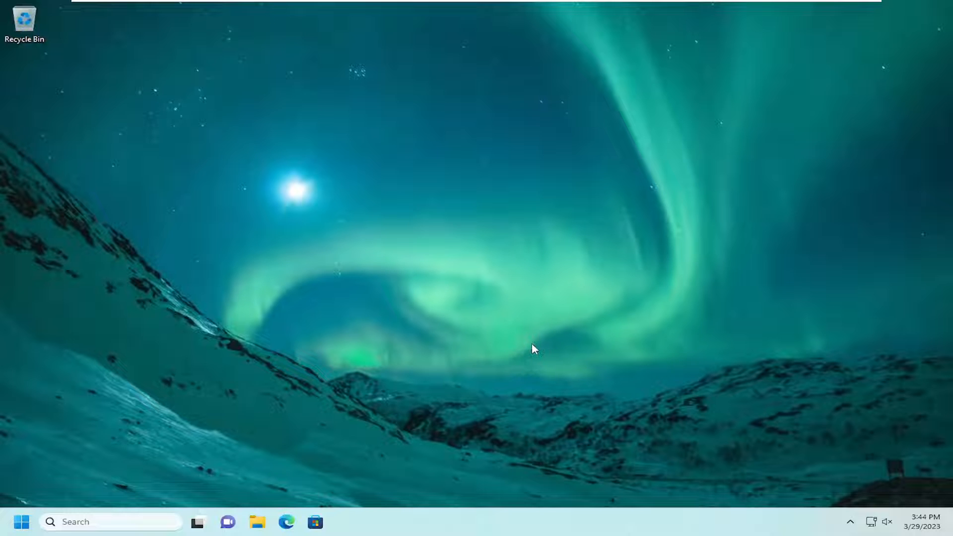
# - Open Windows Update's Advanced options in Settings
pyautogui.click(109, 522)
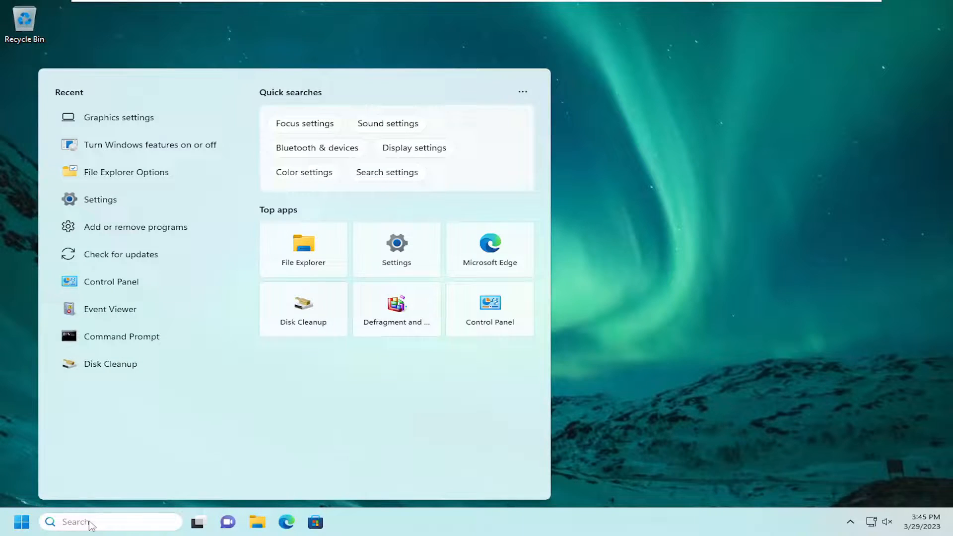
pyautogui.write('update')
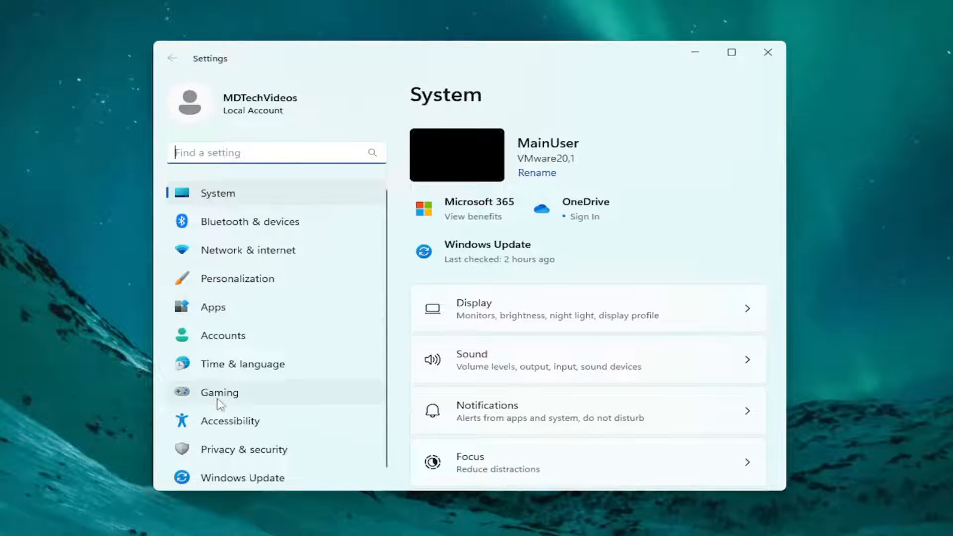
pyautogui.click(242, 477)
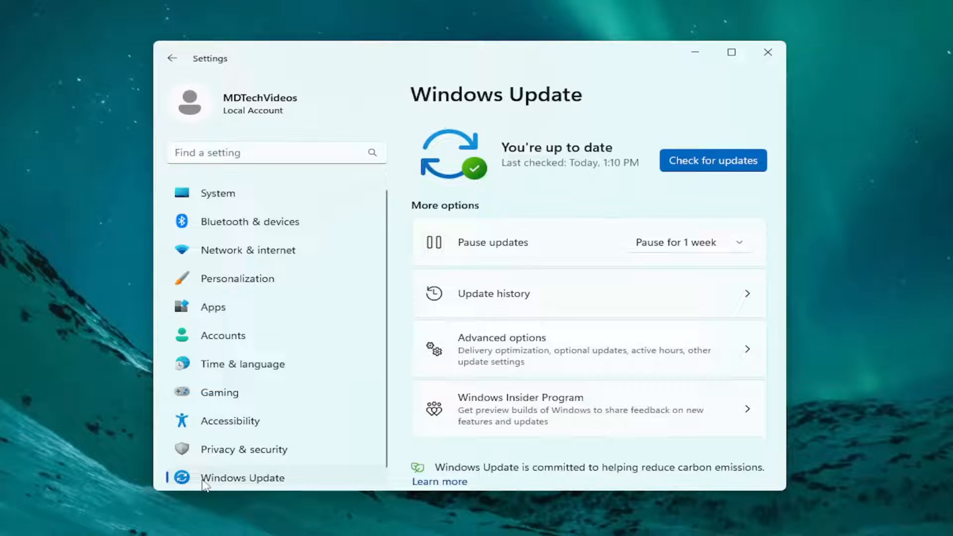
pyautogui.moveTo(535, 351)
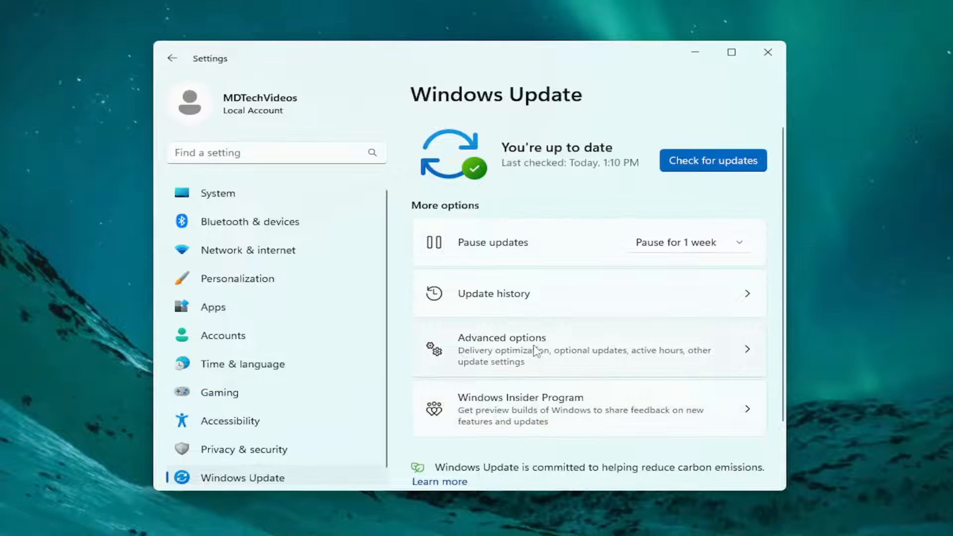
pyautogui.click(501, 350)
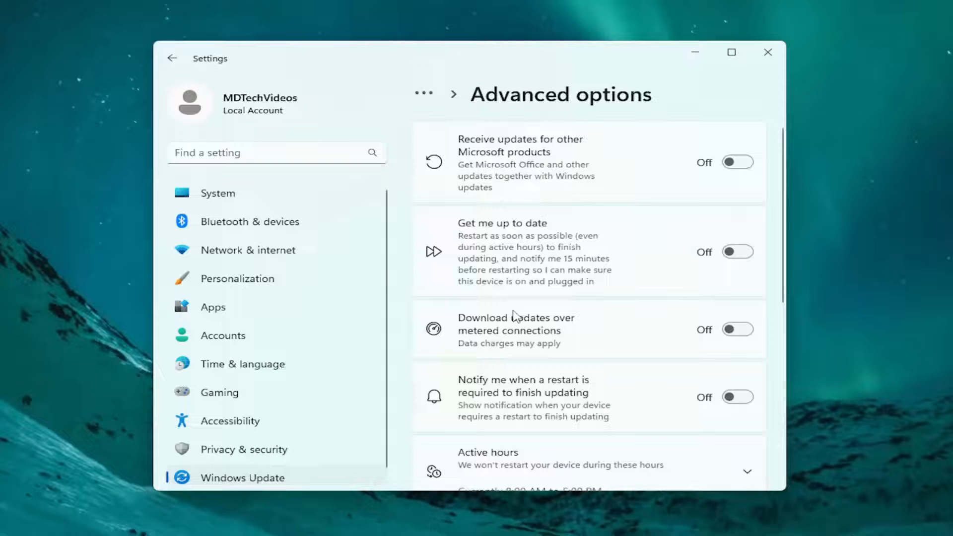
# - Check Optional updates and confirm none are available, then leave the page
pyautogui.scroll(-3)
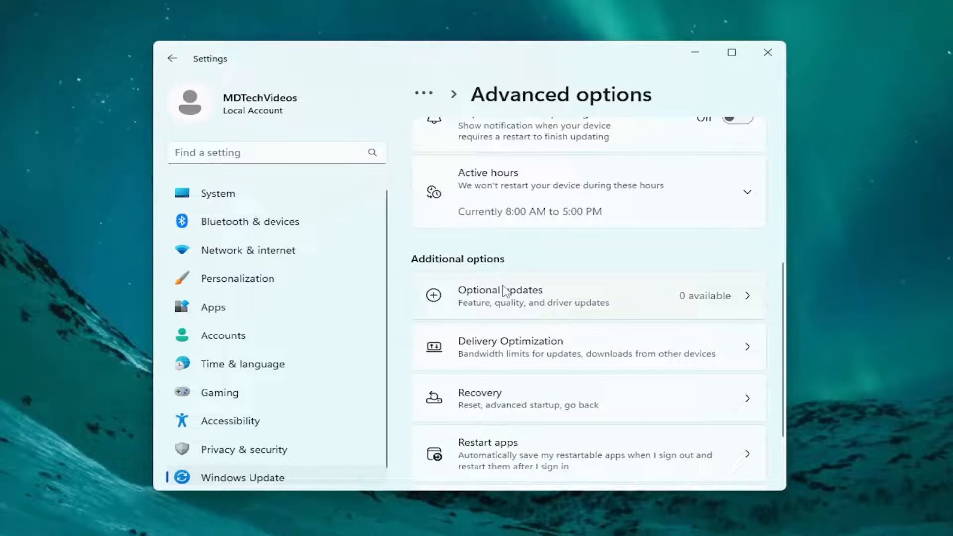
pyautogui.click(500, 296)
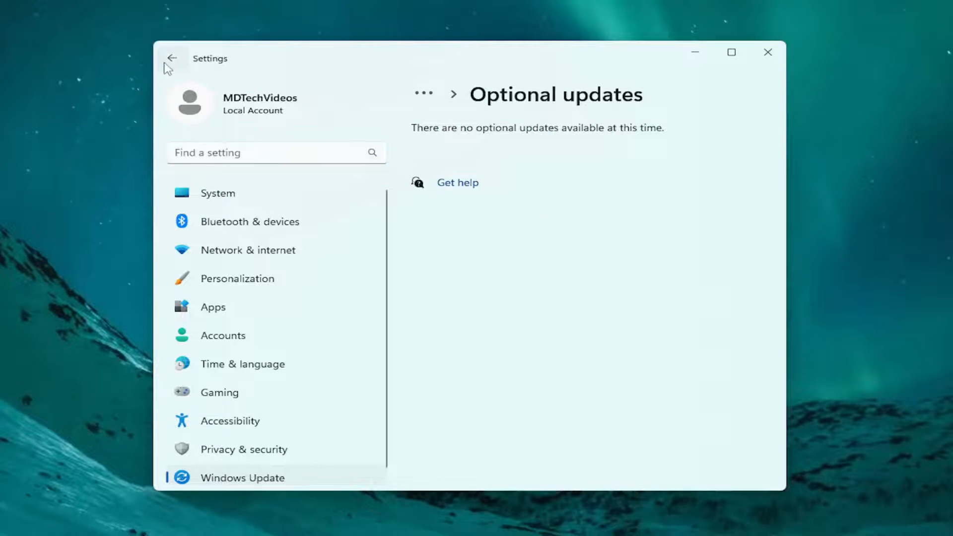
pyautogui.click(767, 51)
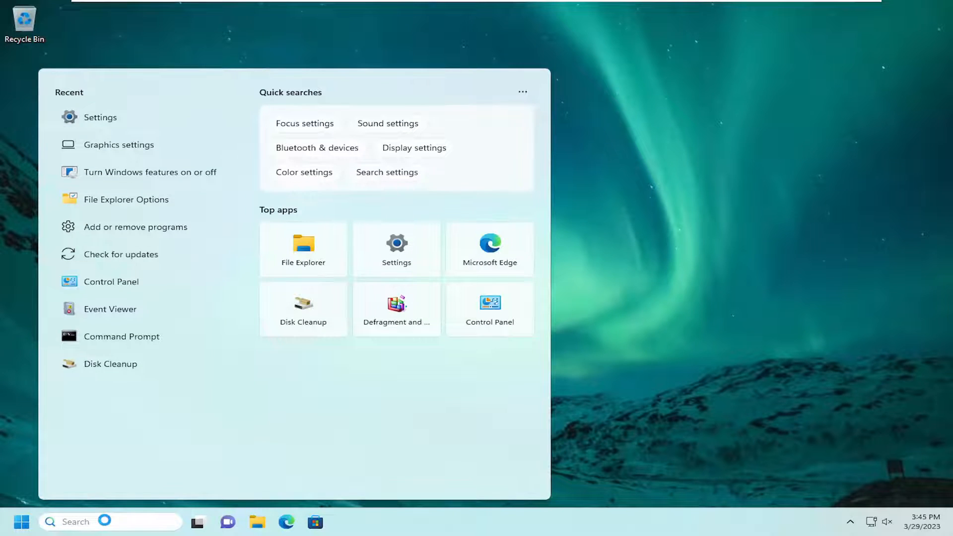
# - Launch Command Prompt via 'cmd' search as administrator, approving the UAC prompt
pyautogui.write('cmd')
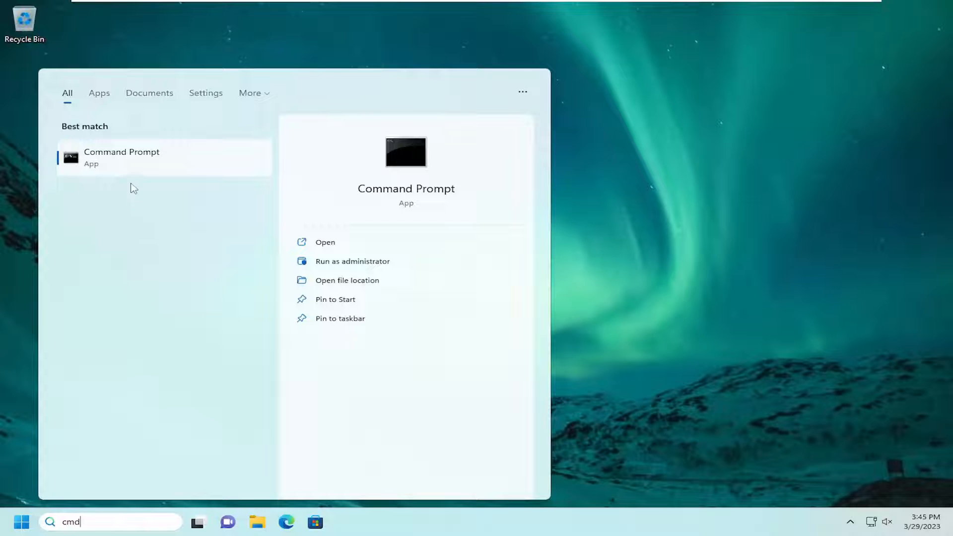
pyautogui.rightClick(121, 157)
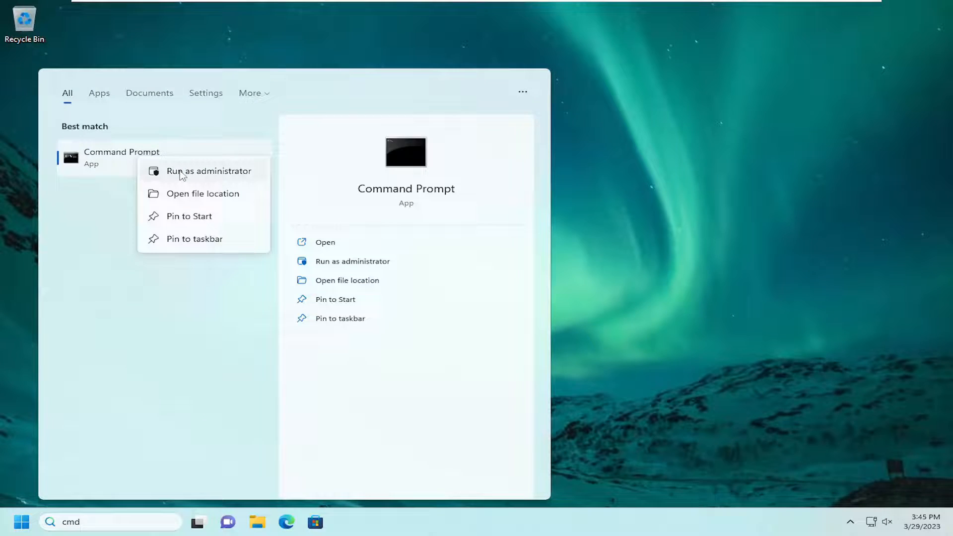
pyautogui.click(209, 171)
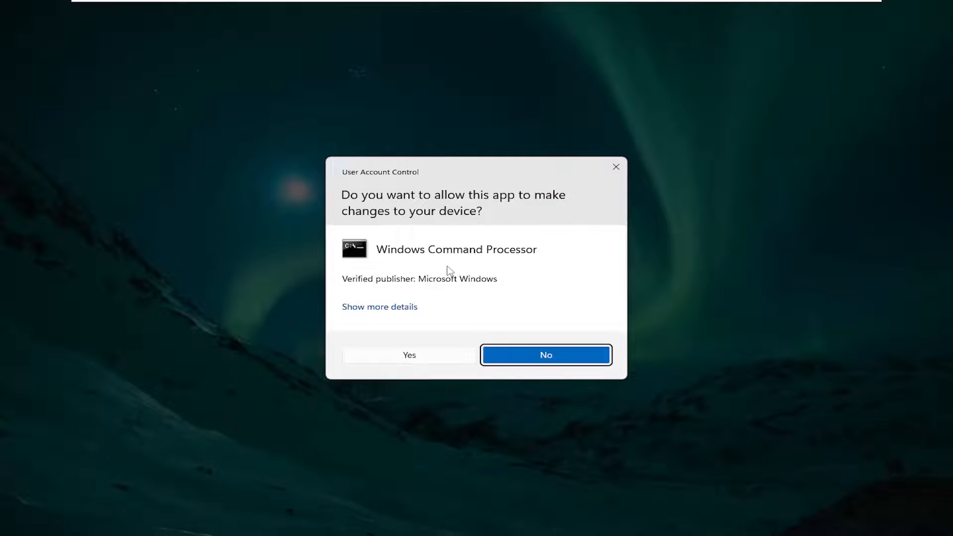
pyautogui.click(409, 355)
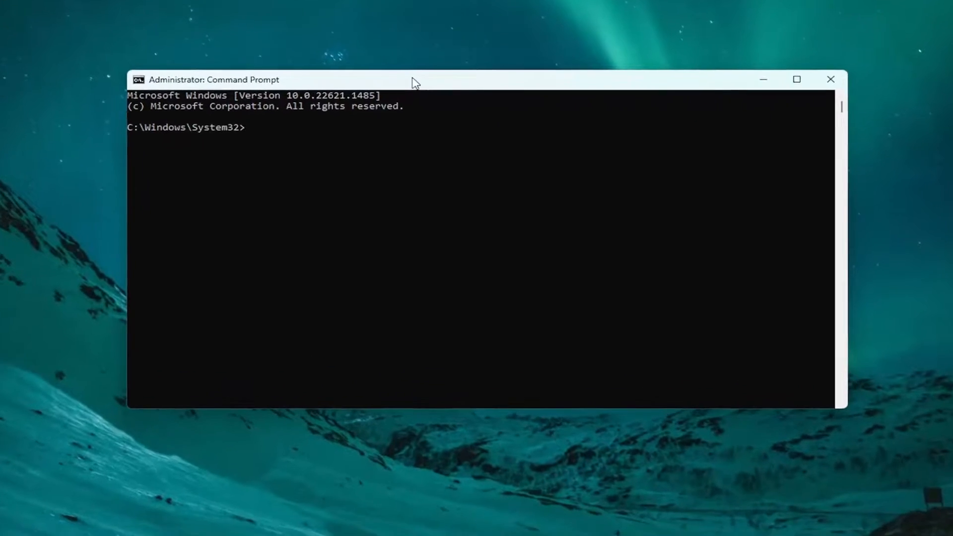
# - Run 'sfc /scannow' to scan and repair corrupt system files
pyautogui.write('sf')
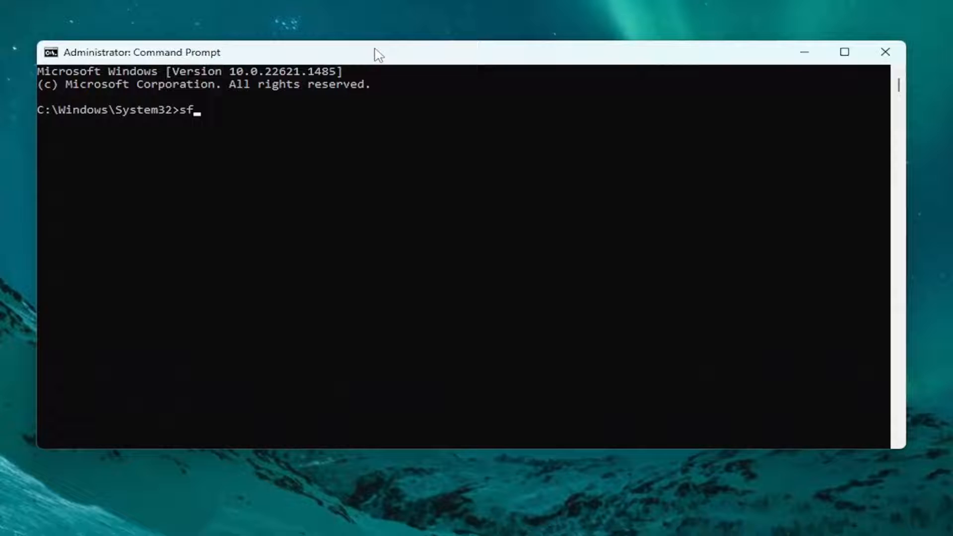
pyautogui.write('c')
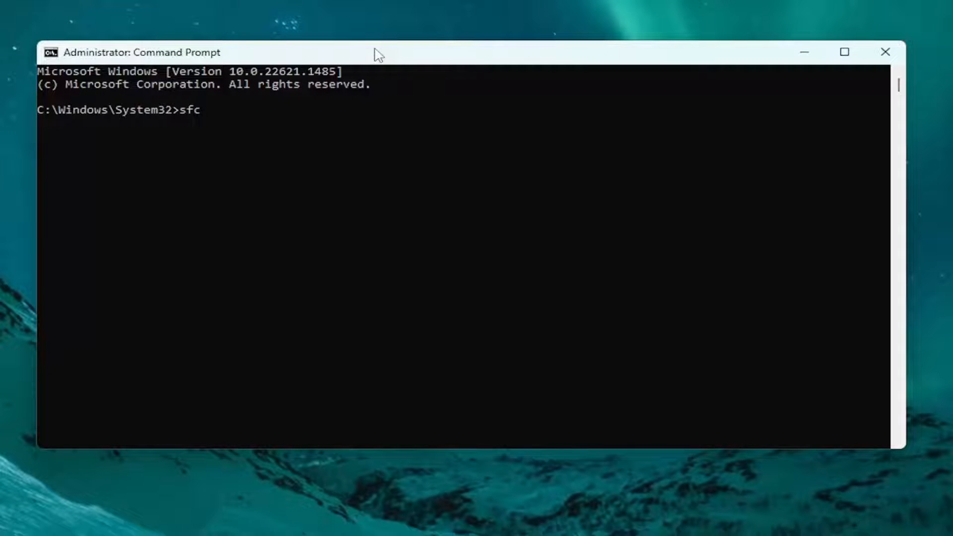
pyautogui.write('/scannow')
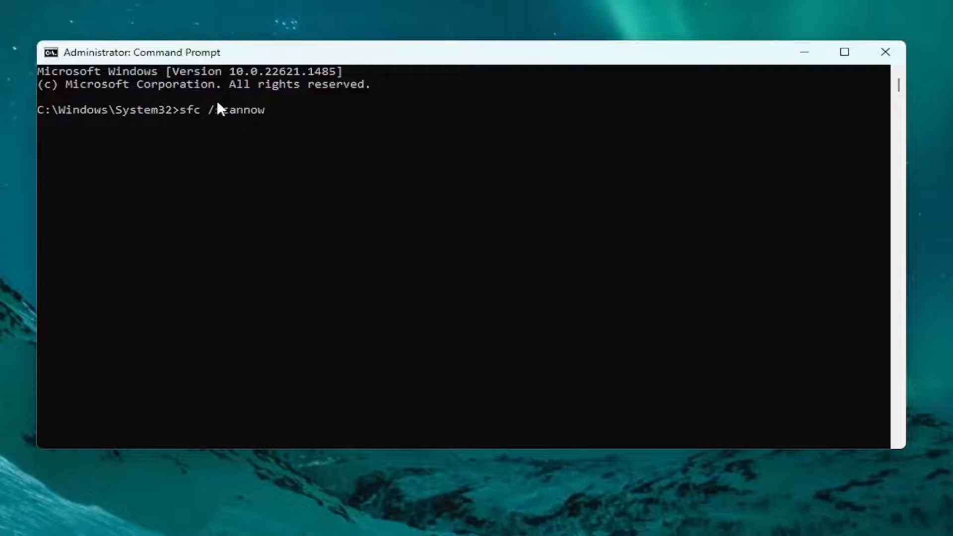
pyautogui.write('scannow')
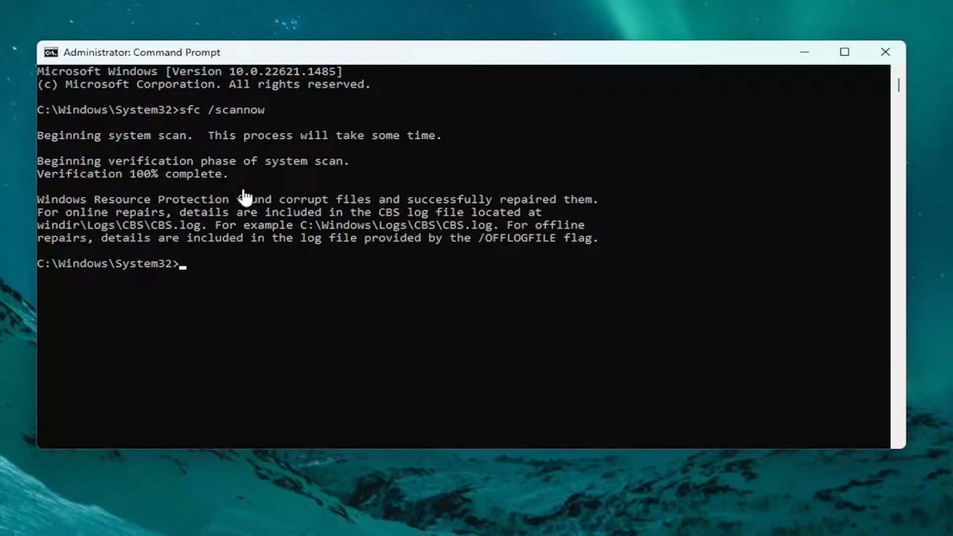
pyautogui.moveTo(185, 231)
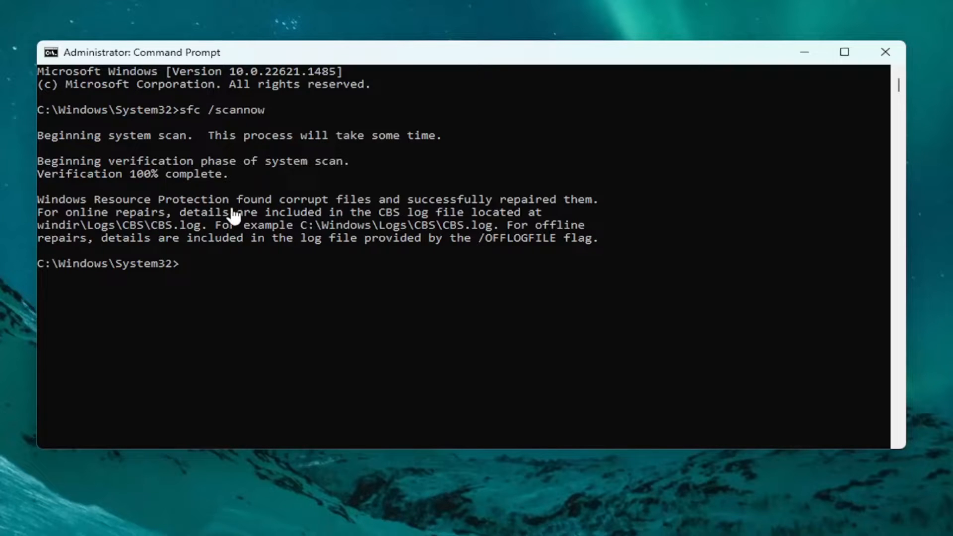
pyautogui.moveTo(344, 243)
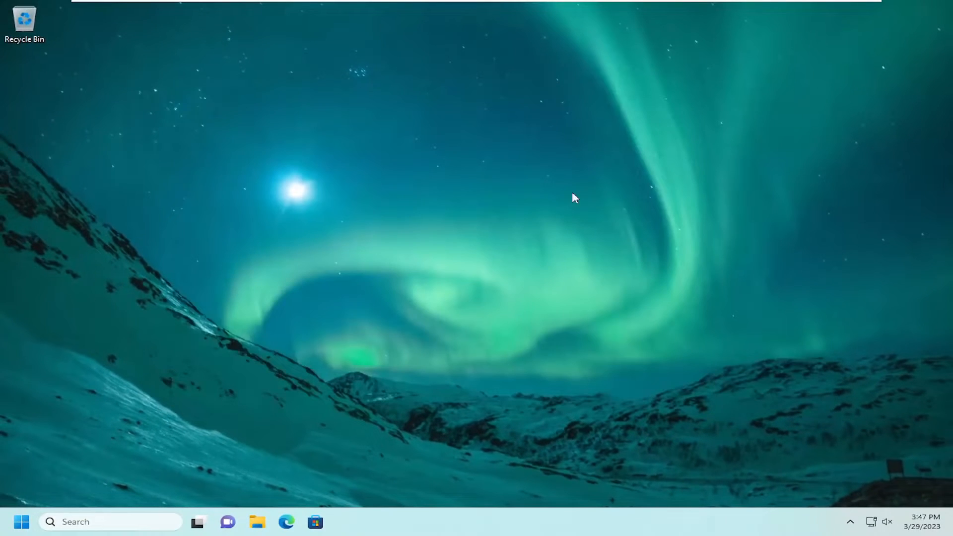
# - Restart Windows from the Start button's power menu
pyautogui.rightClick(21, 521)
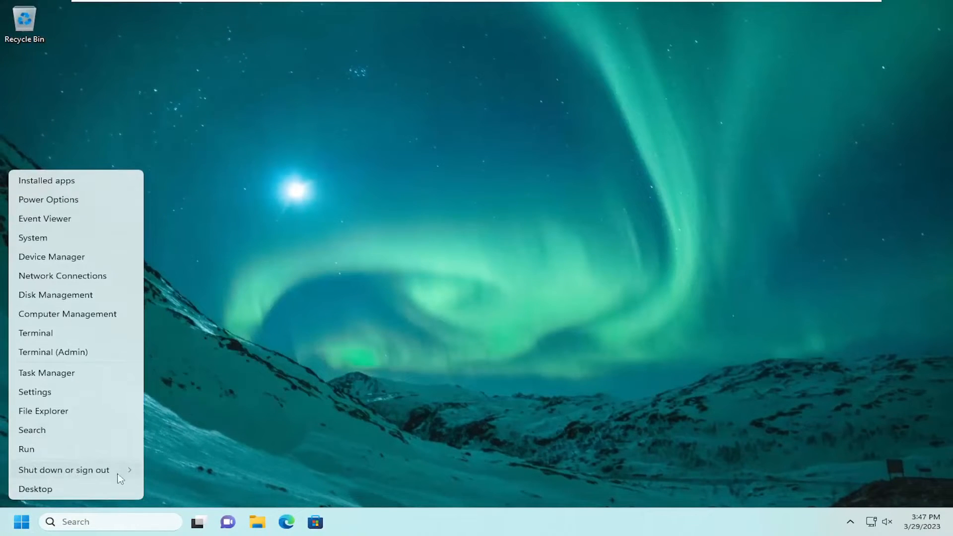
pyautogui.click(64, 469)
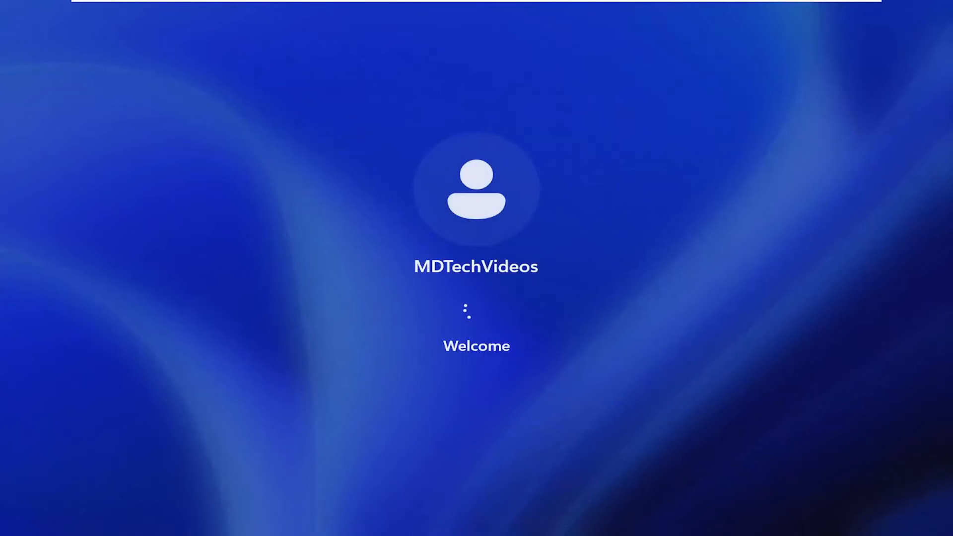